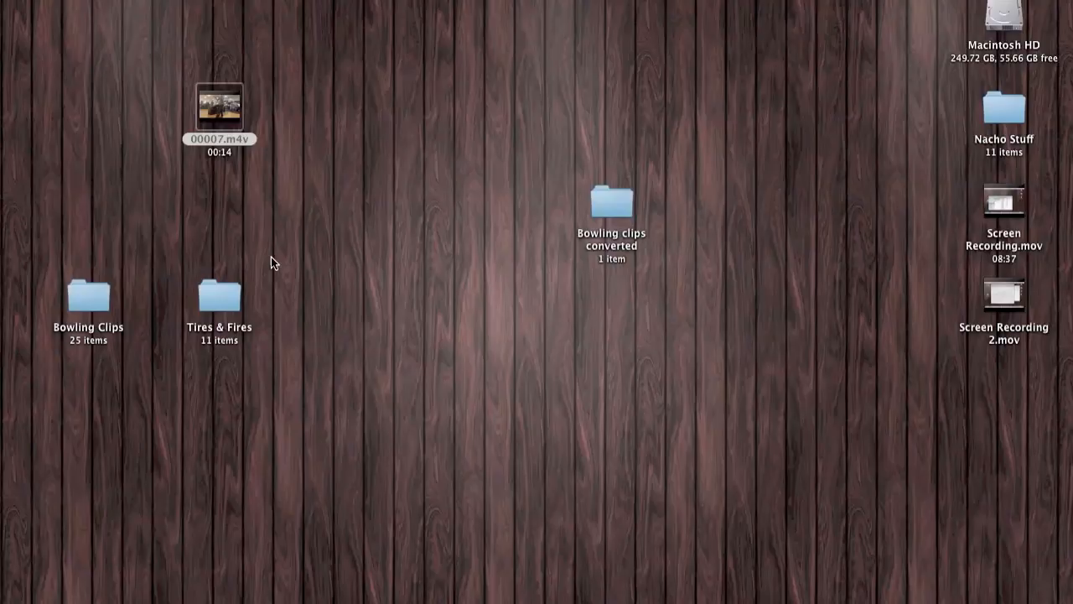
{"action": "mouse_move", "coordinate": [96, 300]}
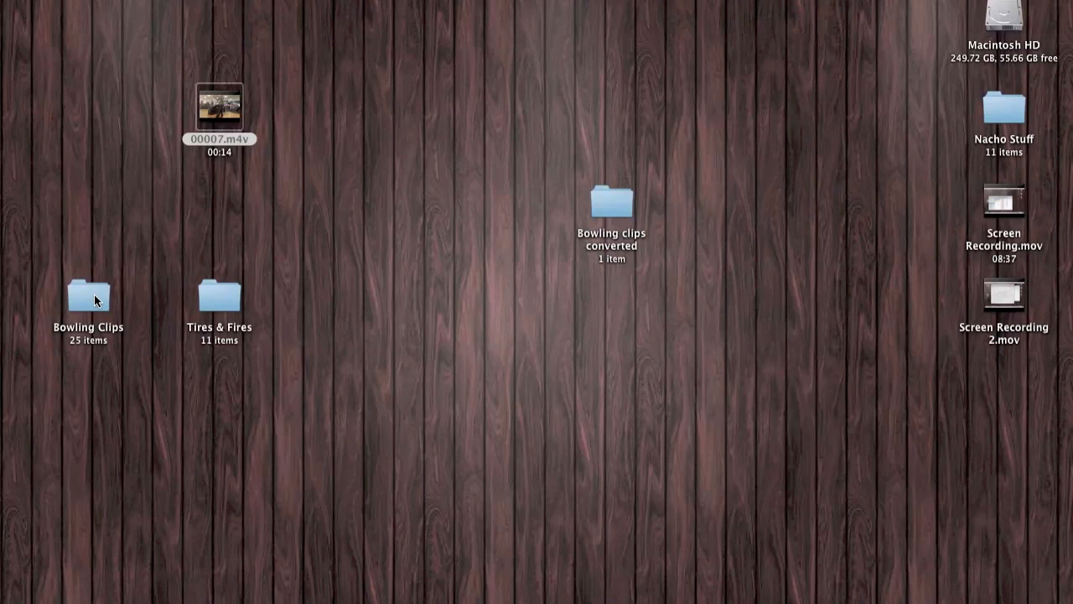
Open Bowling Clips, select 00000.MTS, and bring up its Open With options
{"action": "double_click", "coordinate": [88, 298]}
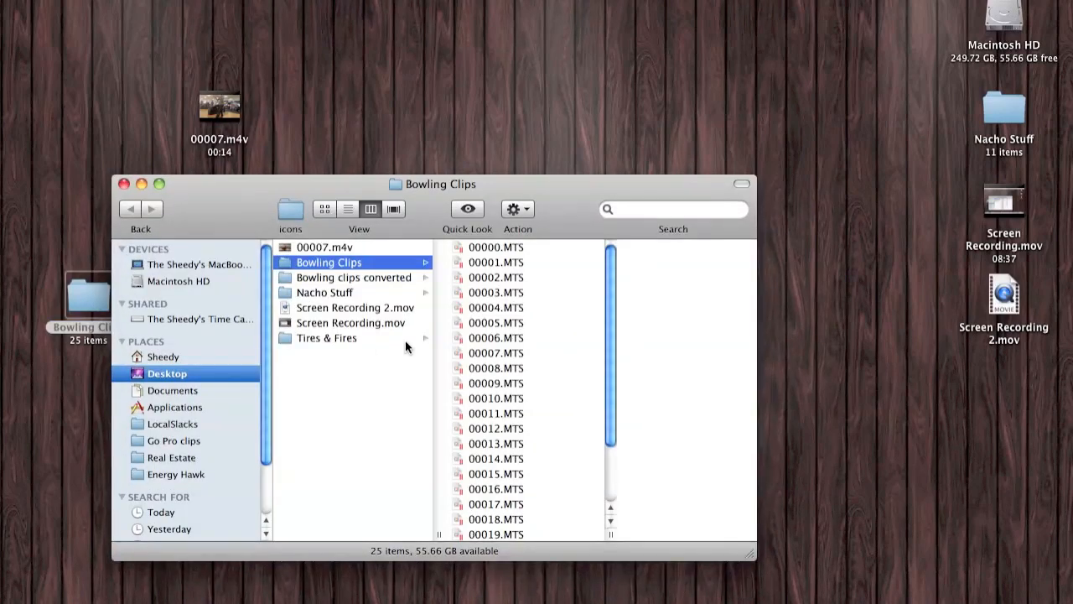
{"action": "mouse_move", "coordinate": [513, 254]}
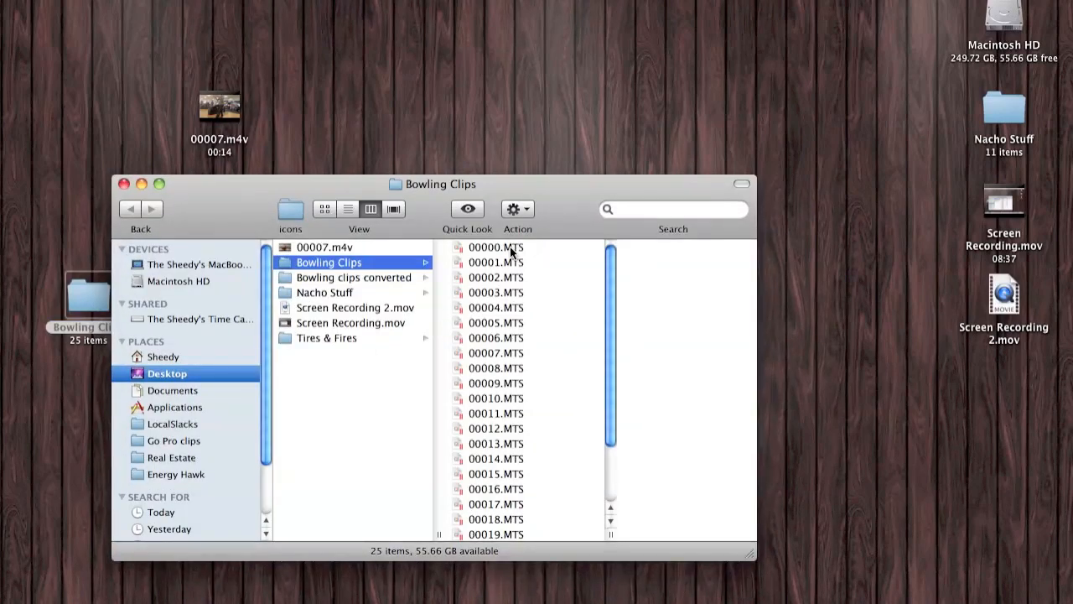
{"action": "left_click", "coordinate": [496, 246]}
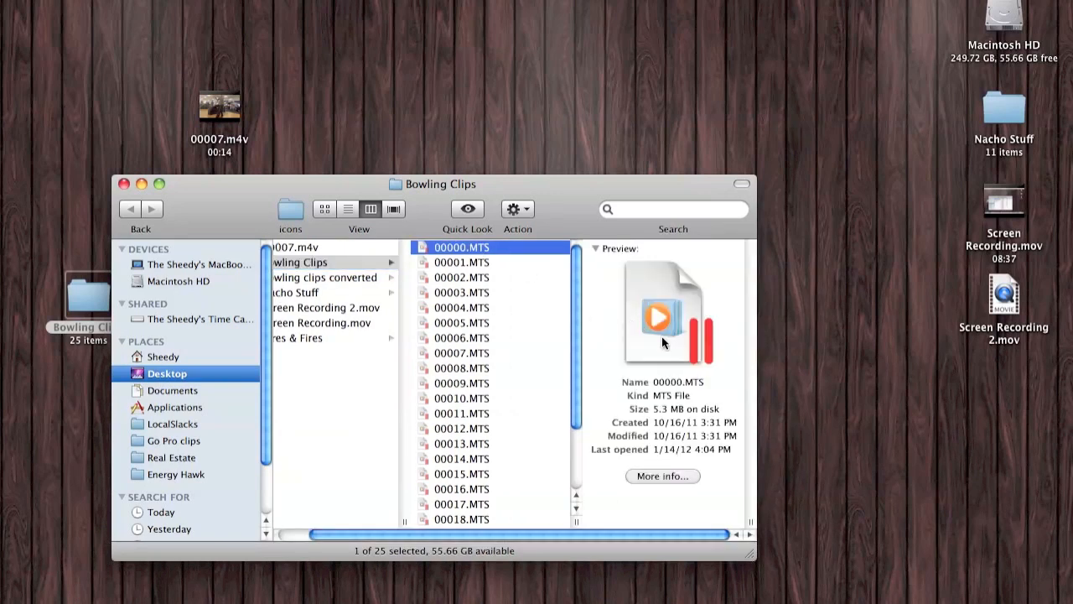
{"action": "right_click", "coordinate": [461, 246]}
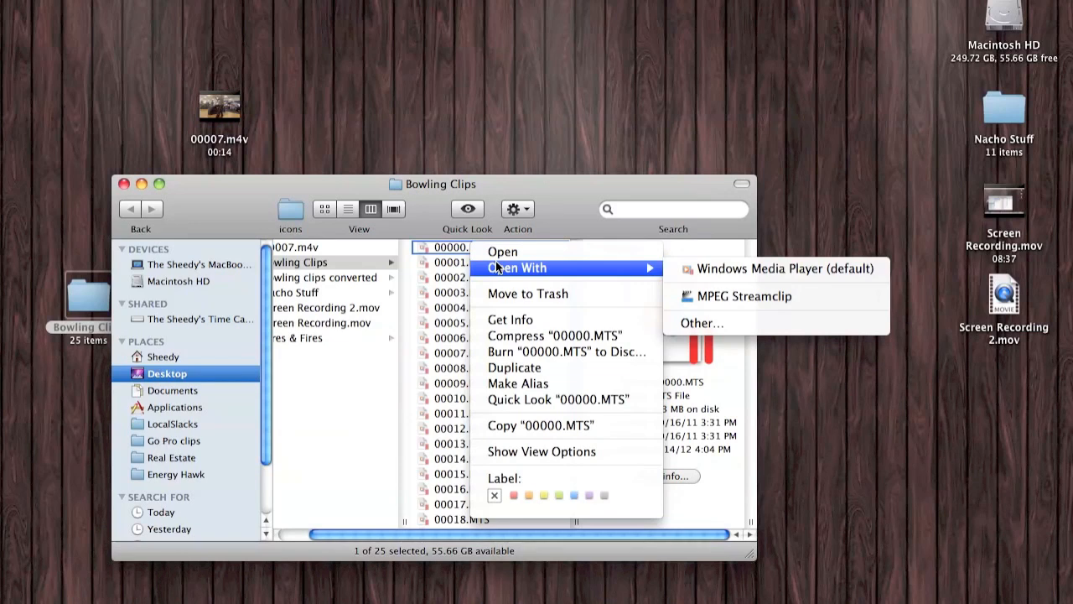
{"action": "mouse_move", "coordinate": [263, 202]}
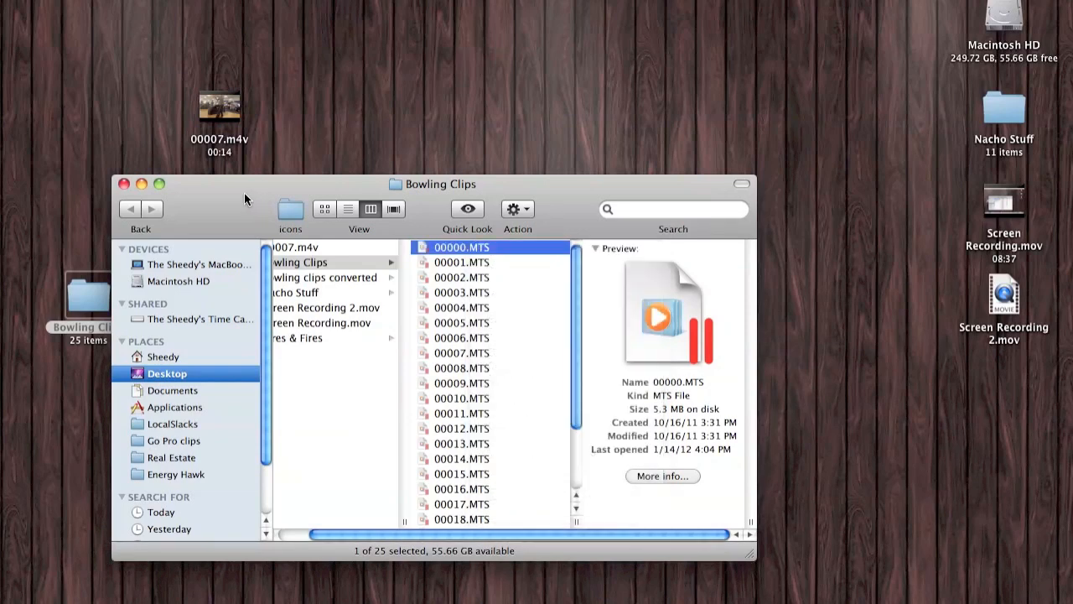
Load clip 00007.MTS from Bowling Clips as HandBrake's new source video
{"action": "left_click", "coordinate": [124, 184]}
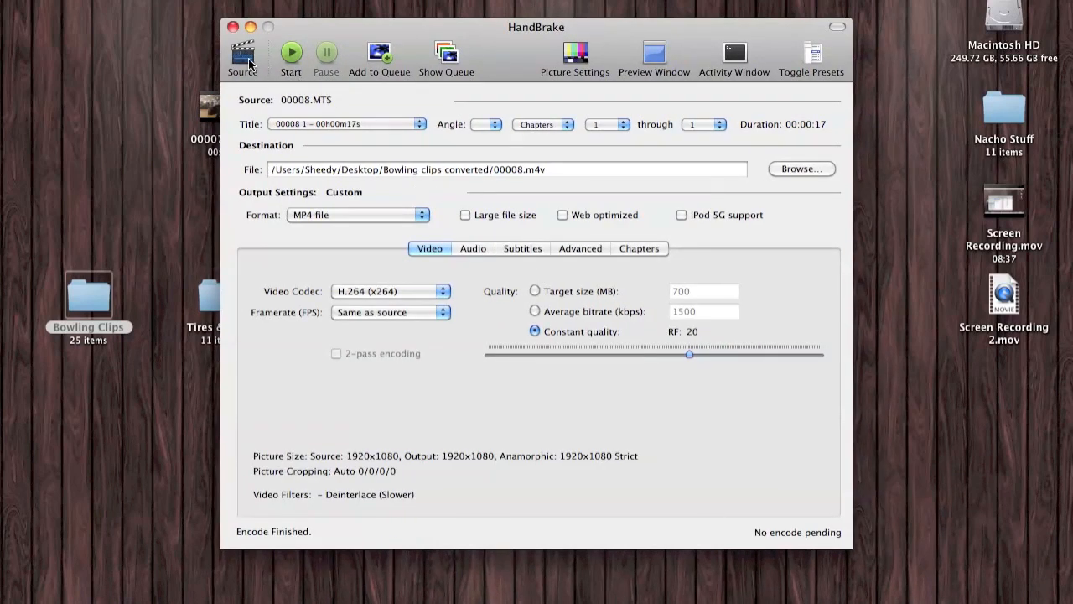
{"action": "left_click", "coordinate": [243, 59]}
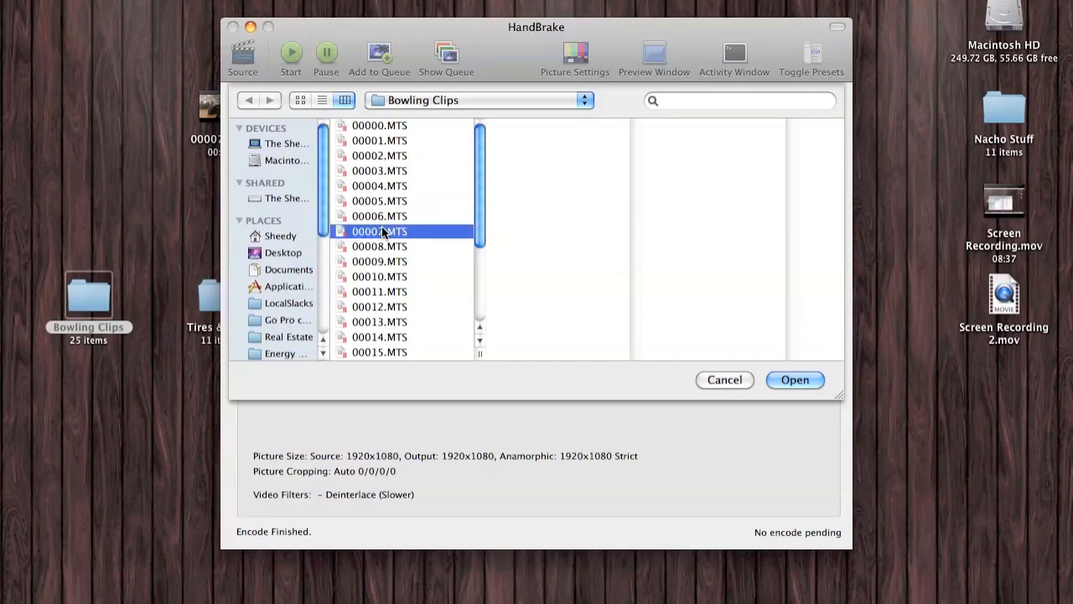
{"action": "left_click", "coordinate": [380, 231]}
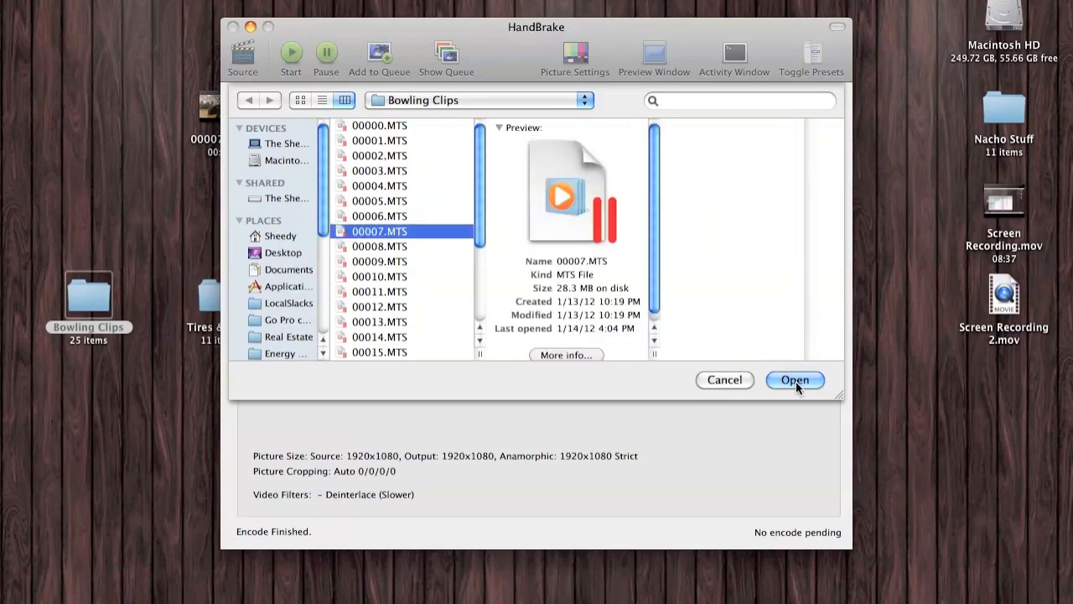
{"action": "left_click", "coordinate": [795, 380]}
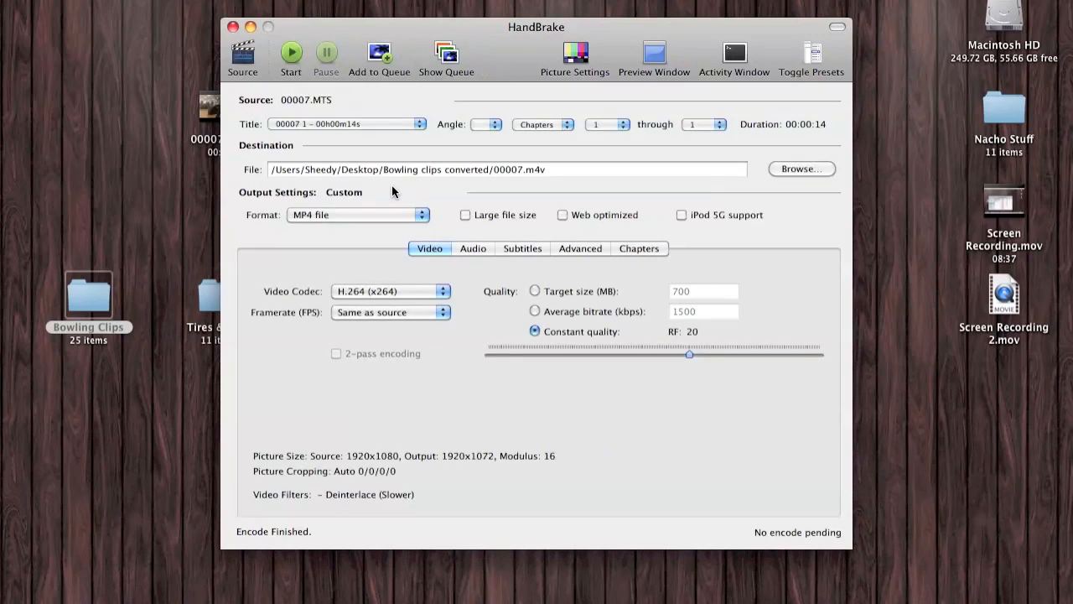
{"action": "mouse_move", "coordinate": [342, 156]}
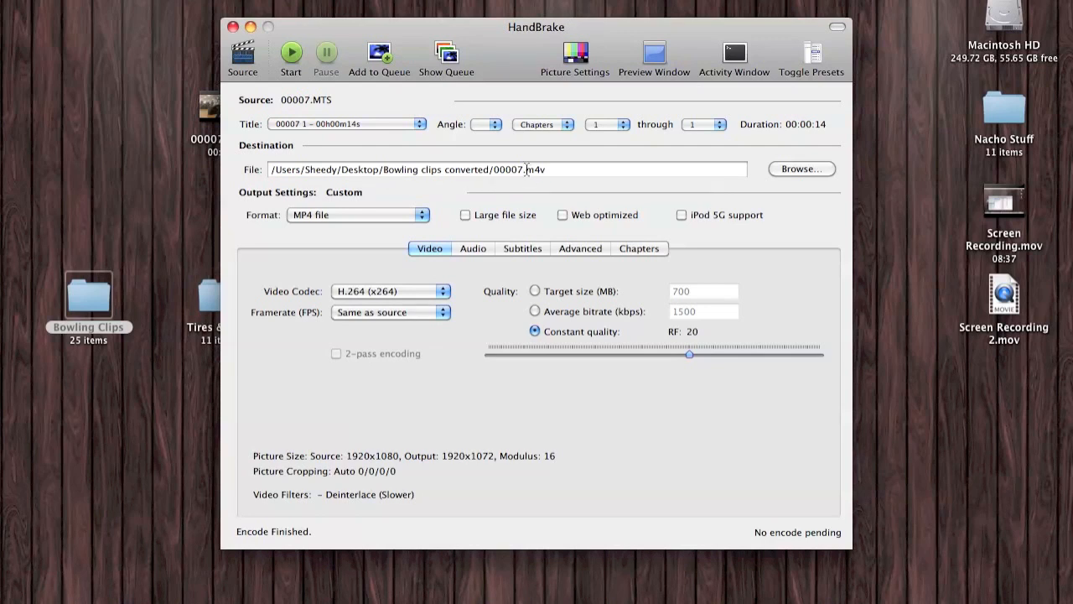
Insert 'hb' into the output file name so it reads 00007hb.m4v
{"action": "left_click", "coordinate": [526, 169]}
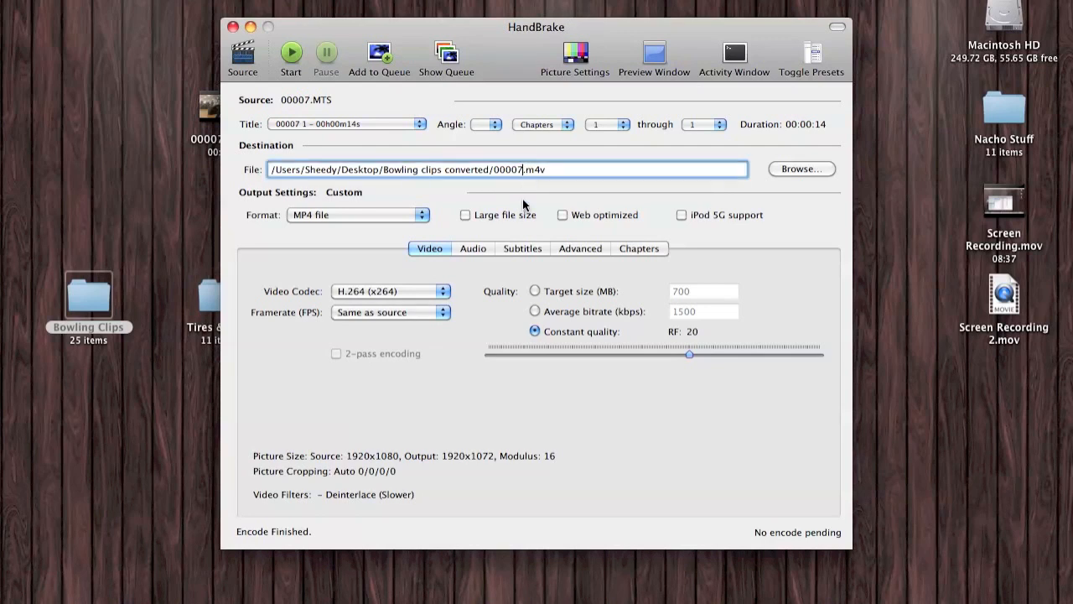
{"action": "type", "text": "h"}
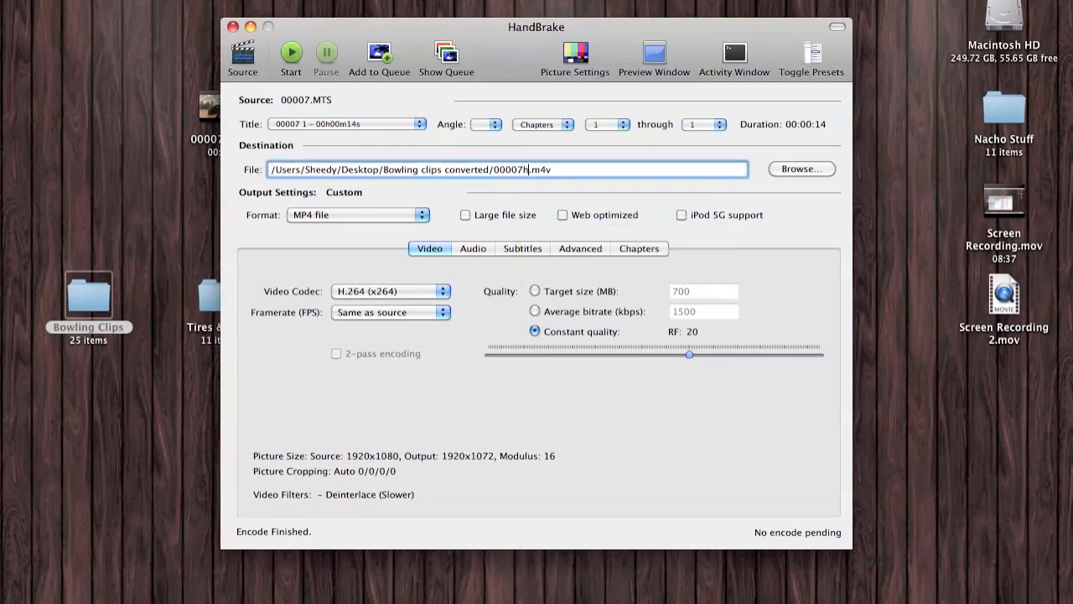
{"action": "type", "text": "b"}
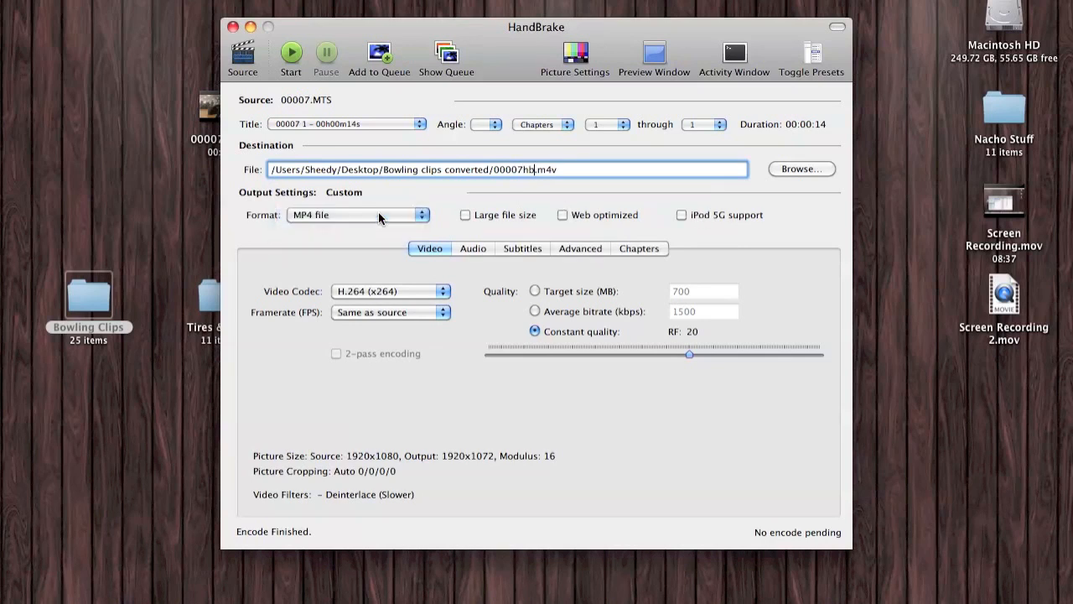
{"action": "mouse_move", "coordinate": [637, 216]}
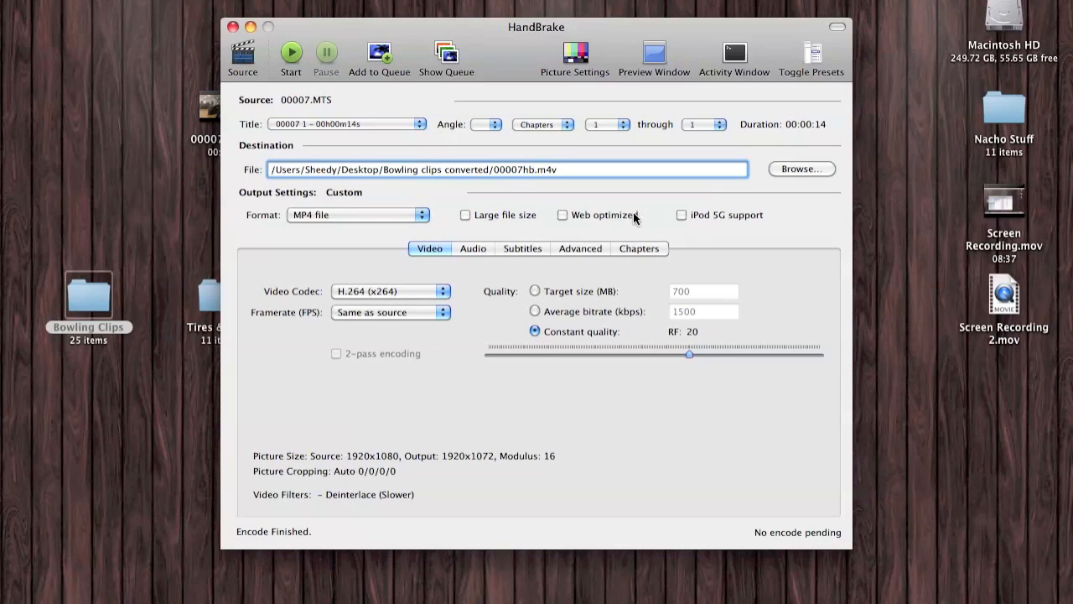
{"action": "mouse_move", "coordinate": [700, 225]}
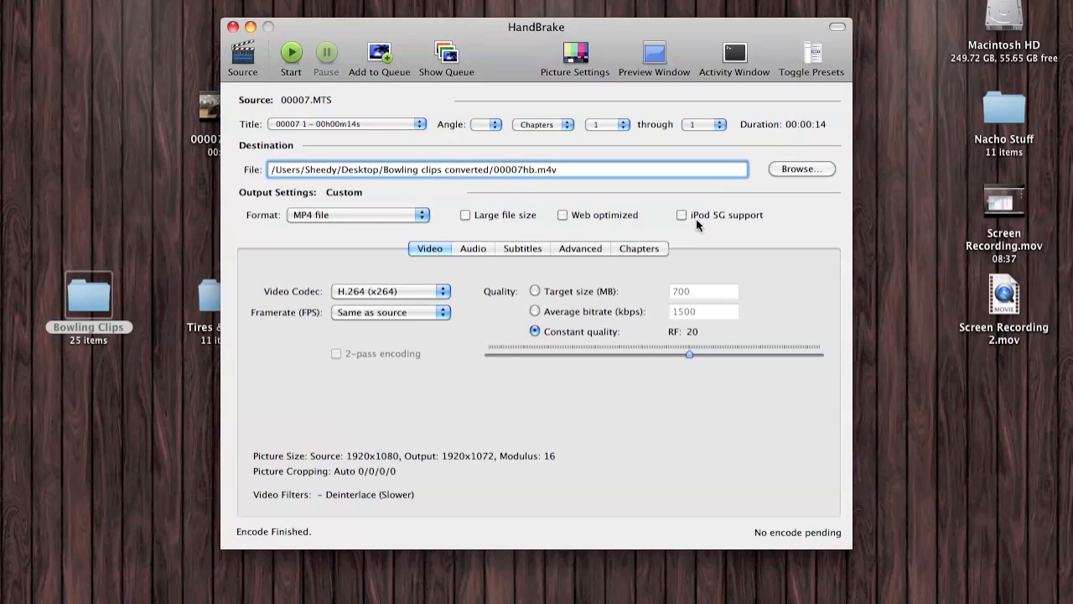
Show the presets drawer and choose the Normal encoding preset
{"action": "left_click", "coordinate": [811, 55]}
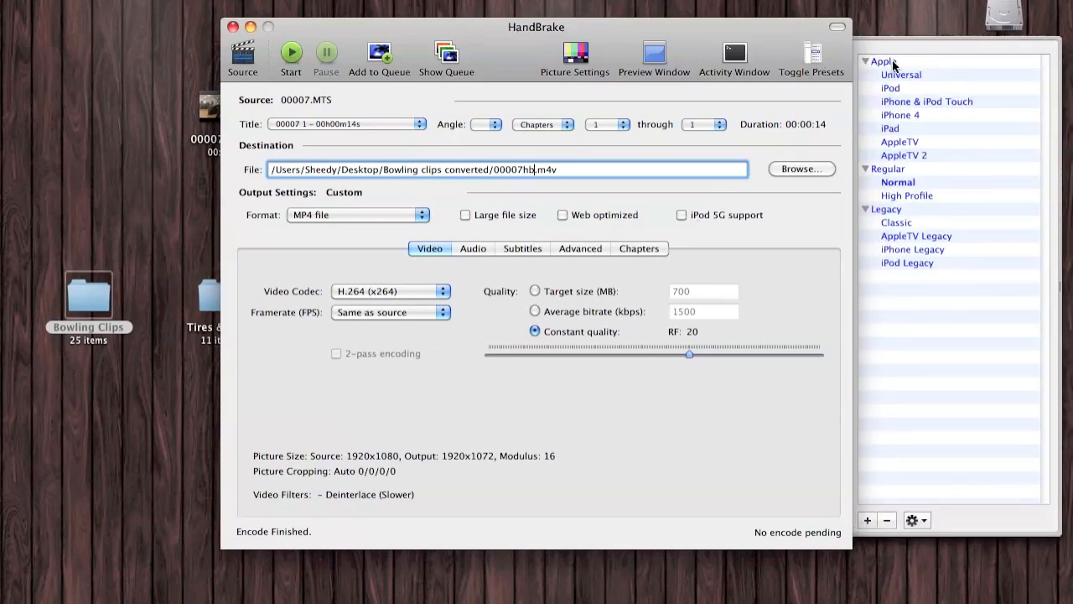
{"action": "mouse_move", "coordinate": [904, 132]}
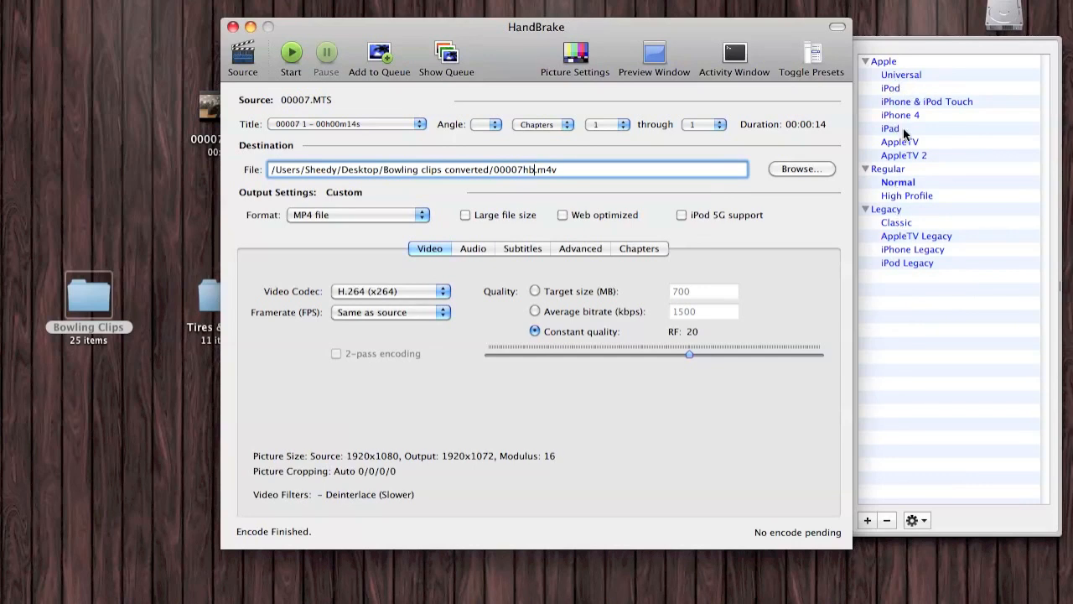
{"action": "mouse_move", "coordinate": [897, 182]}
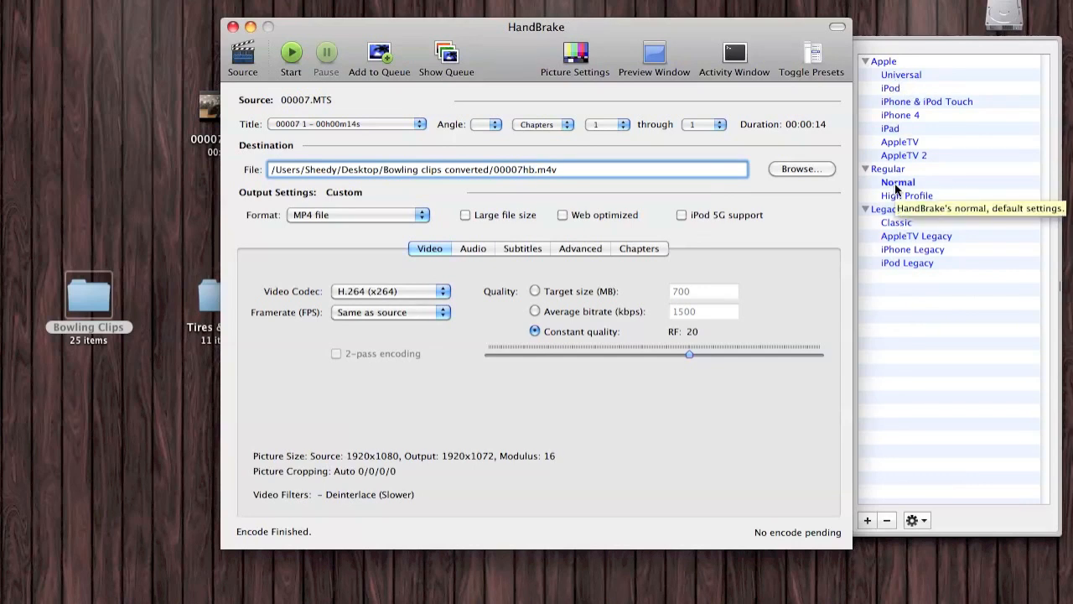
{"action": "left_click", "coordinate": [811, 57]}
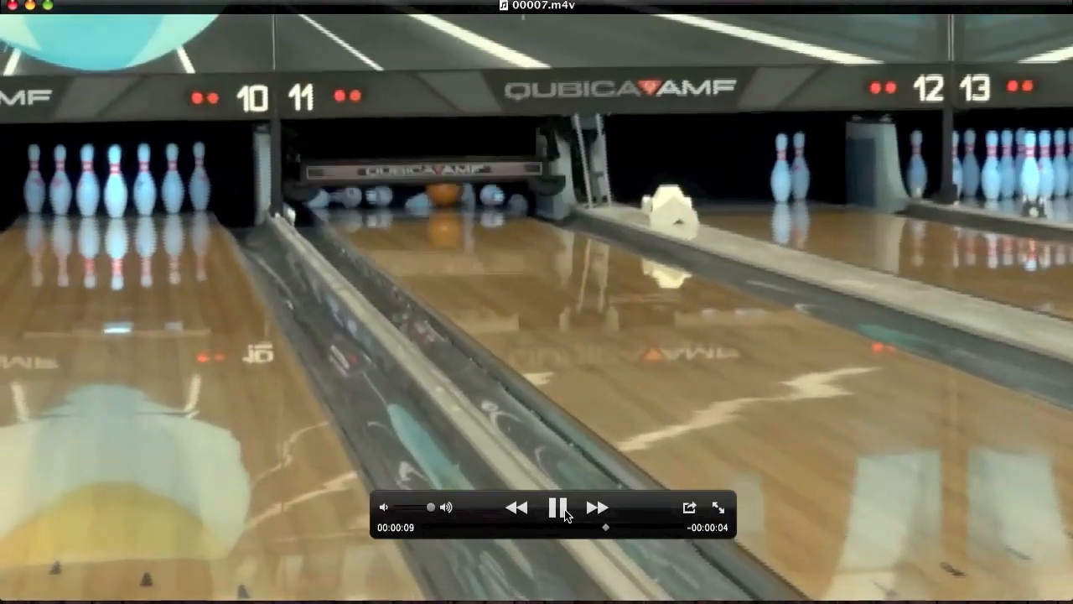
Pause QuickTime Player's playback of the converted 00007.m4v clip
{"action": "left_click", "coordinate": [560, 507]}
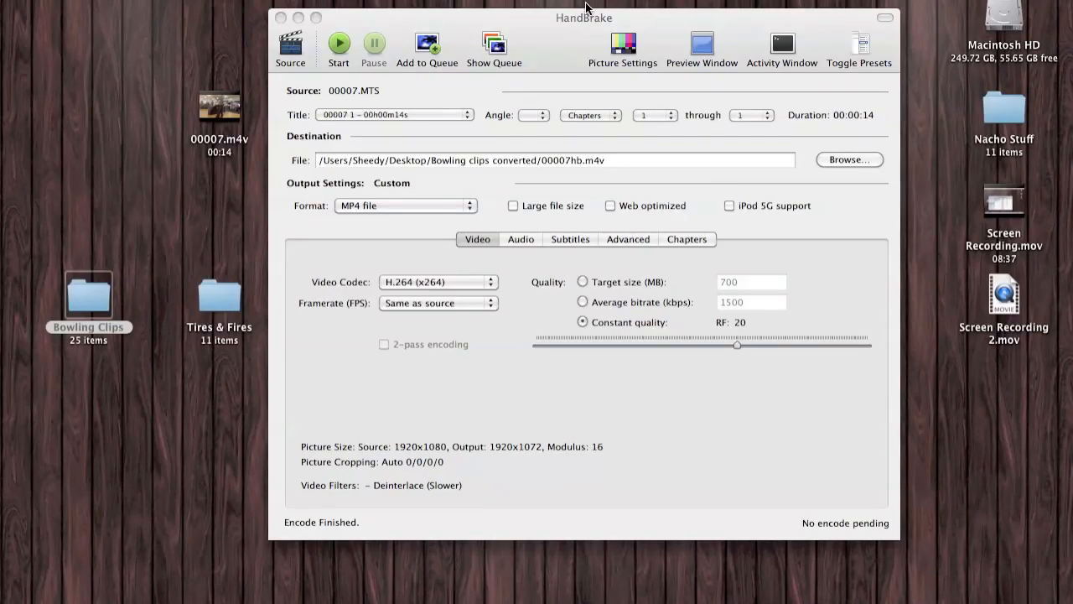
Check HandBrake's picture filters confirm Slower deinterlacing, then close the filter panel
{"action": "left_click", "coordinate": [554, 160]}
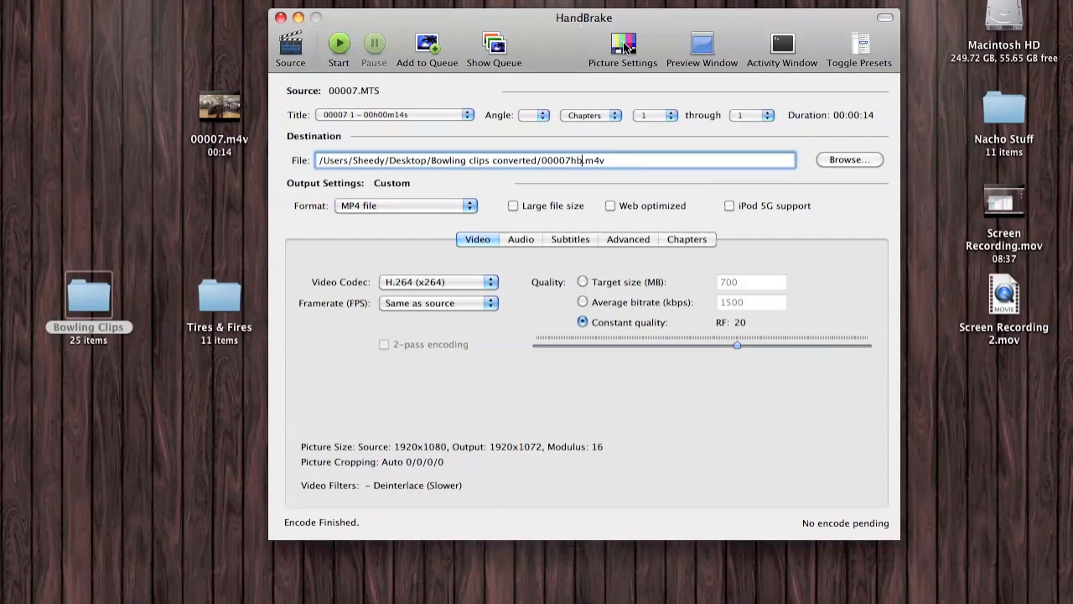
{"action": "left_click", "coordinate": [623, 46]}
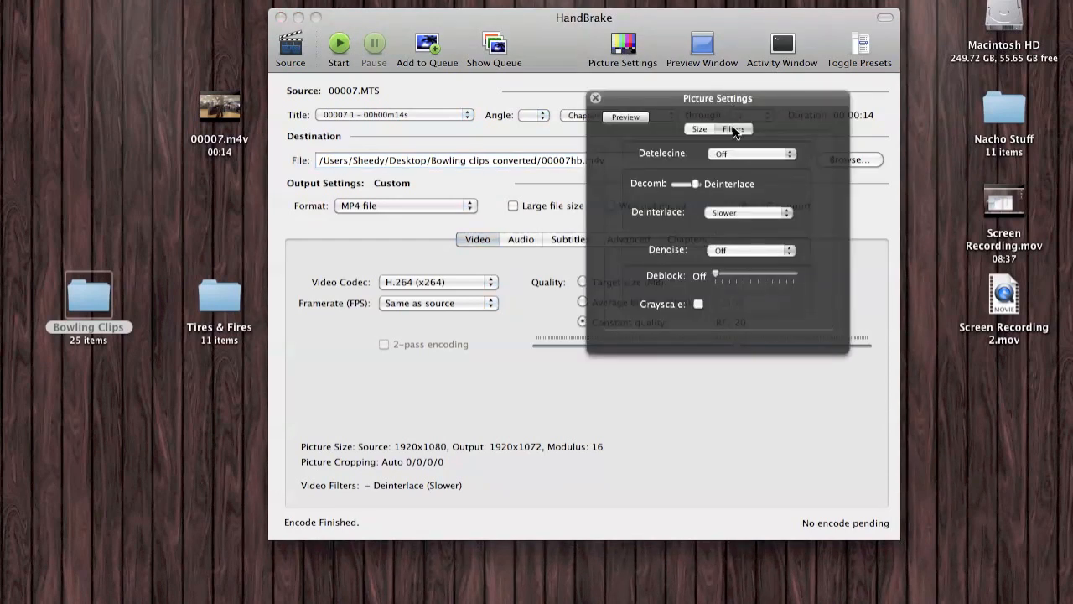
{"action": "mouse_move", "coordinate": [691, 191]}
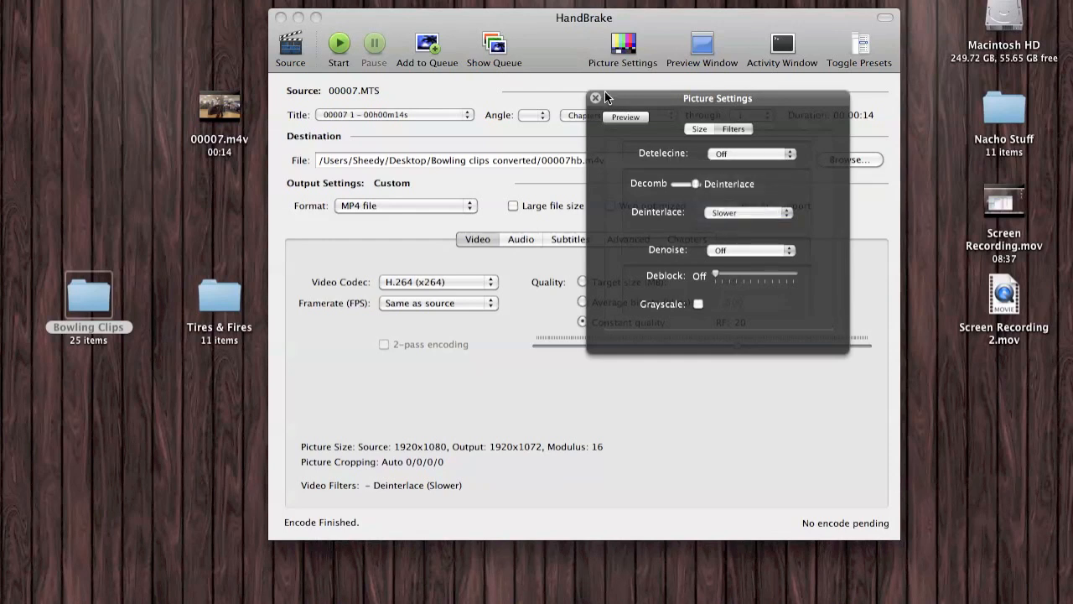
{"action": "left_click", "coordinate": [595, 99]}
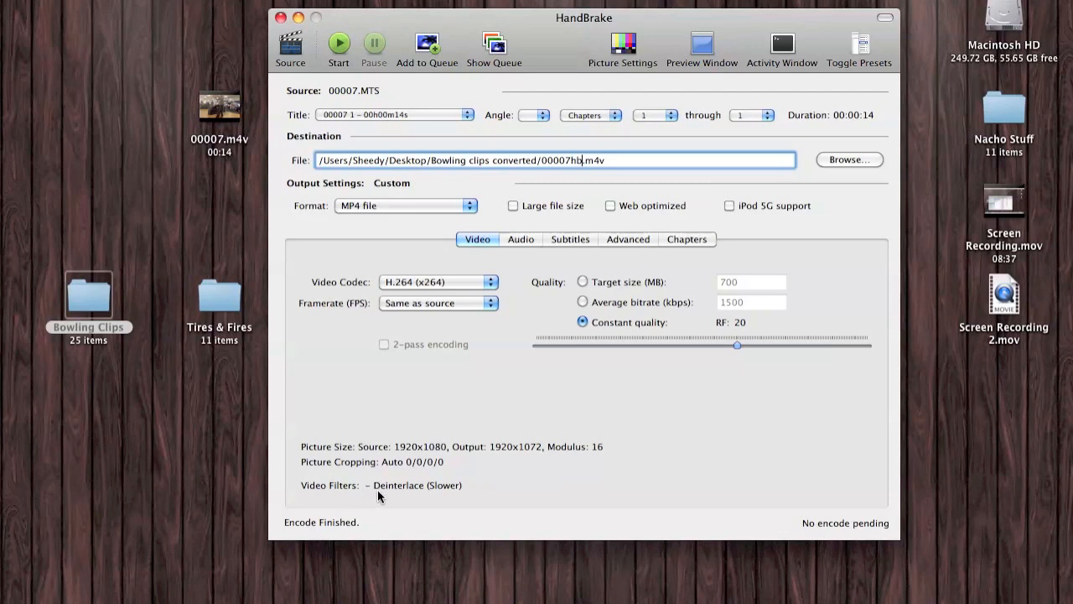
{"action": "mouse_move", "coordinate": [386, 466]}
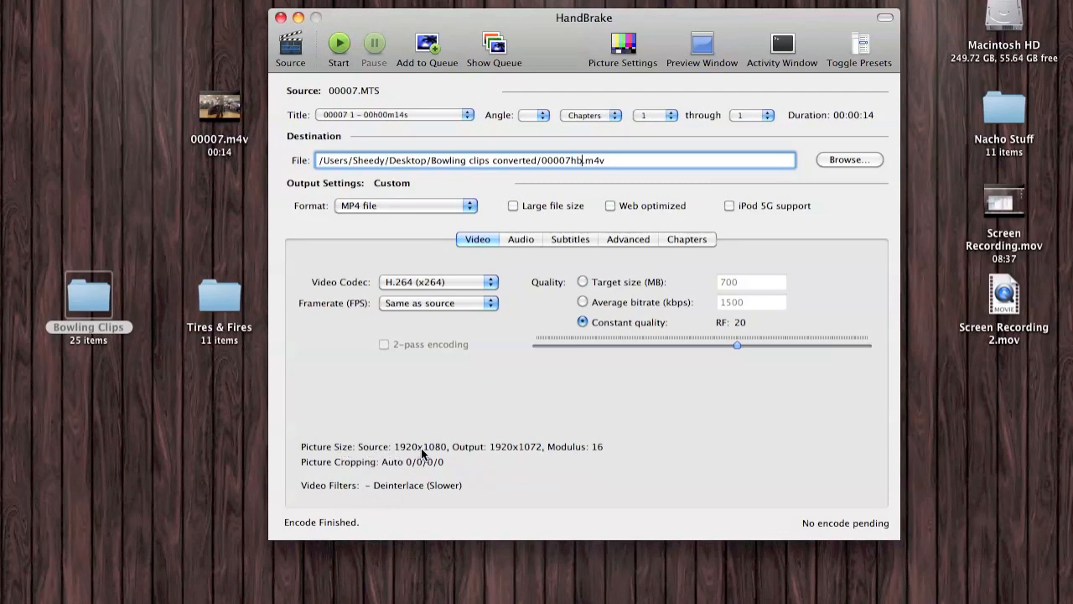
{"action": "mouse_move", "coordinate": [520, 455]}
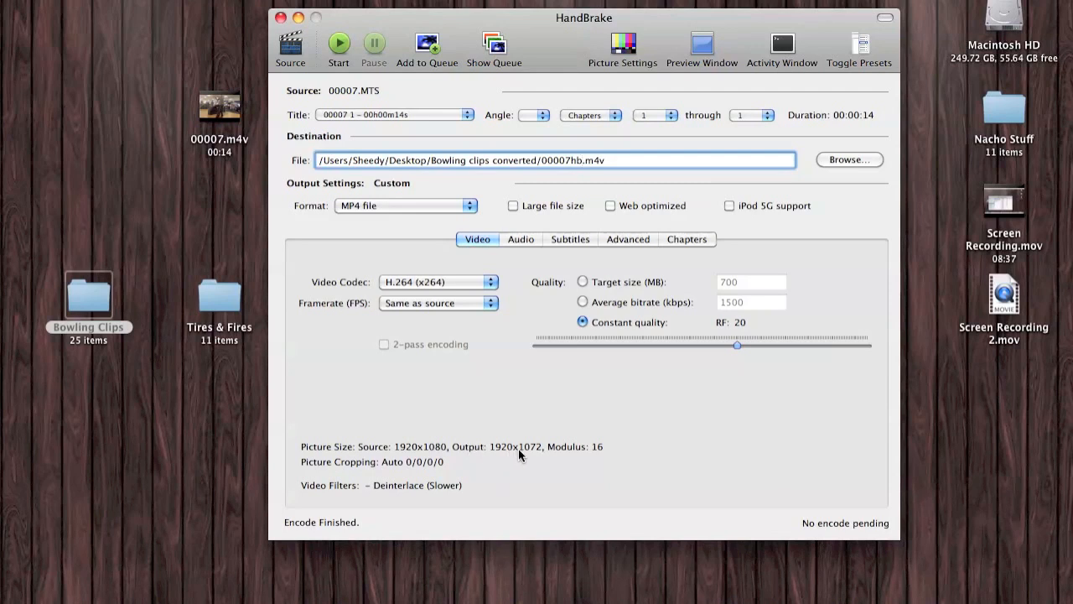
{"action": "mouse_move", "coordinate": [338, 46]}
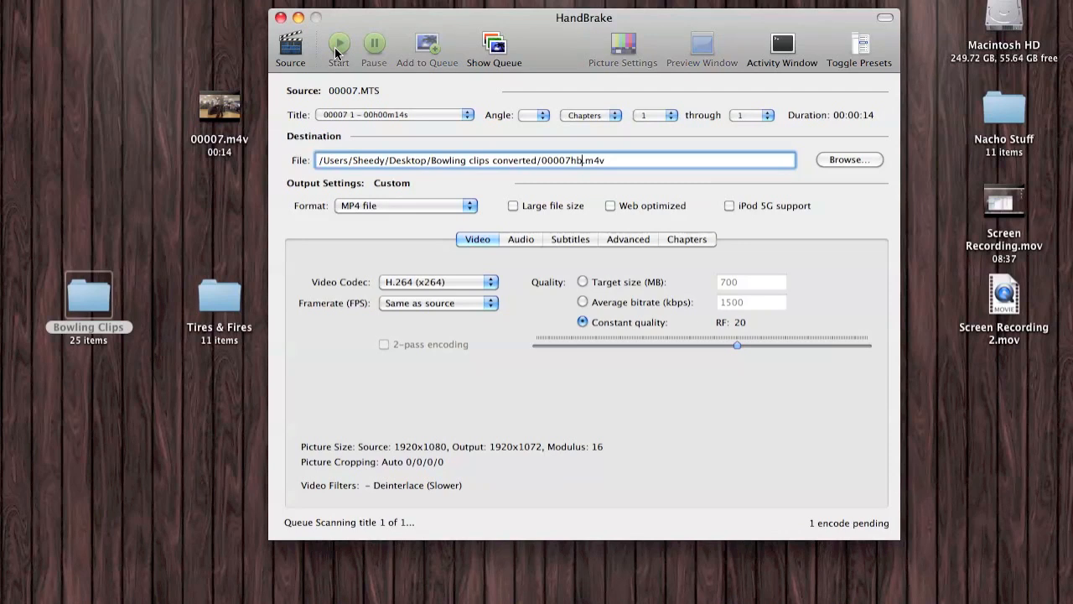
{"action": "mouse_move", "coordinate": [363, 491]}
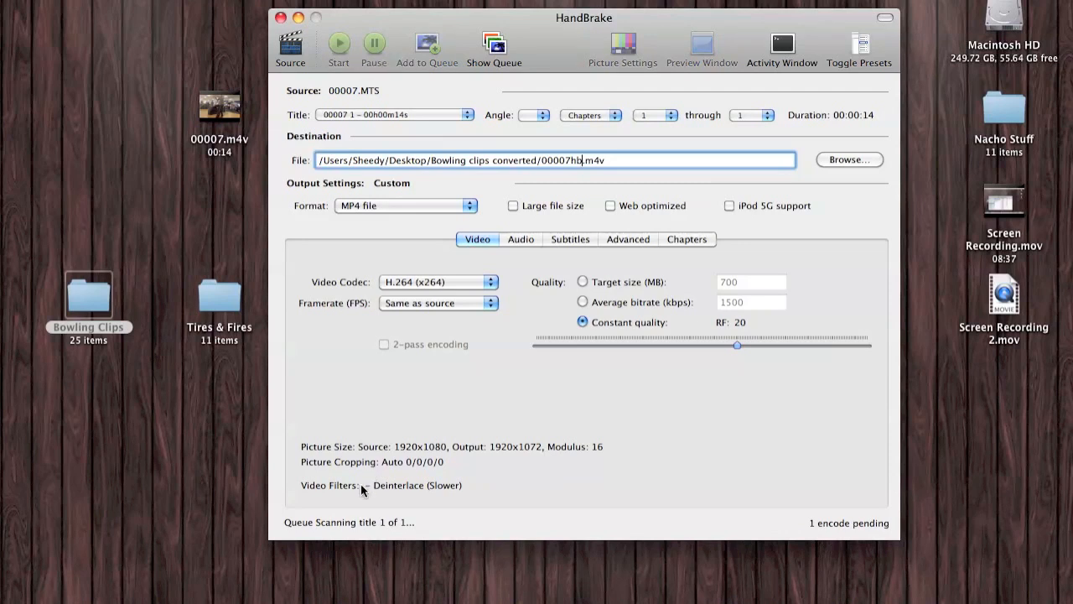
{"action": "mouse_move", "coordinate": [361, 532]}
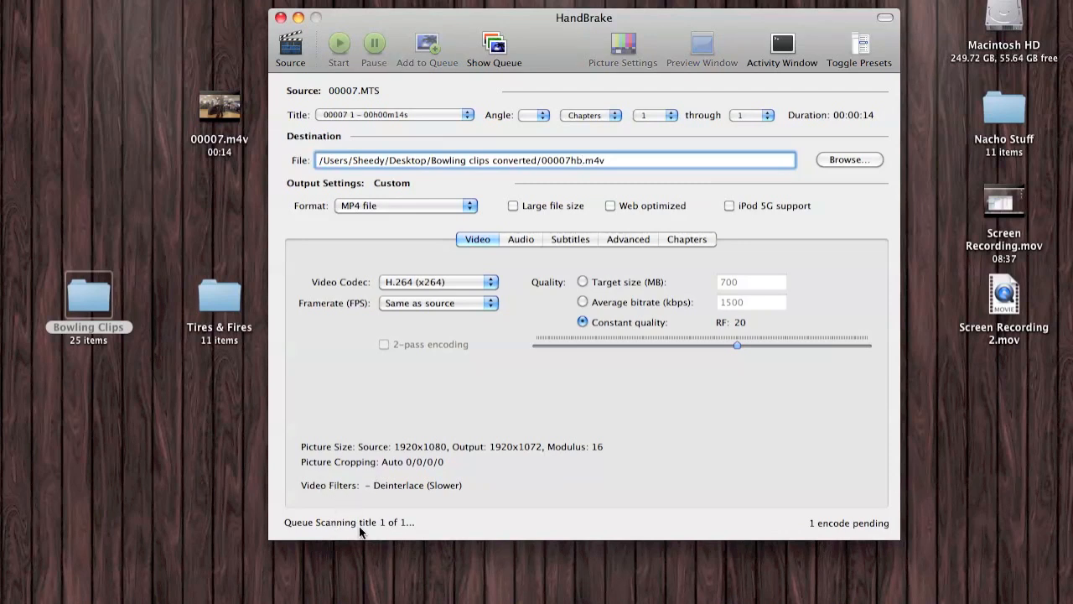
Use the HandBrake toolbar while the 00007.MTS encode runs to the queue-done alert
{"action": "left_click", "coordinate": [338, 43]}
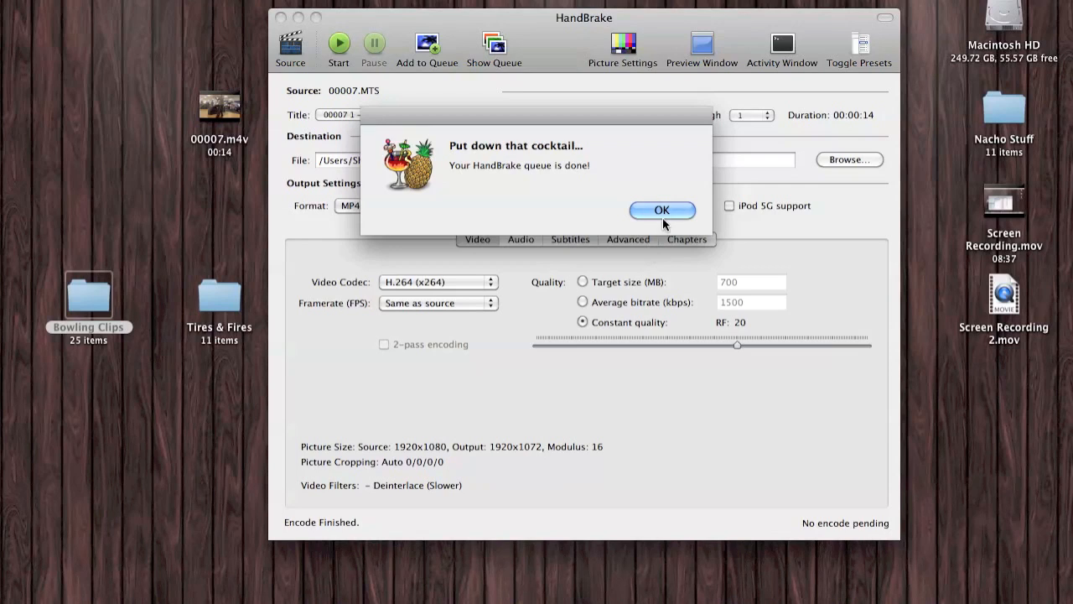
Dismiss the queue-done alert and show Open With choices for 00007hb.m4v in Bowling clips converted
{"action": "left_click", "coordinate": [661, 209]}
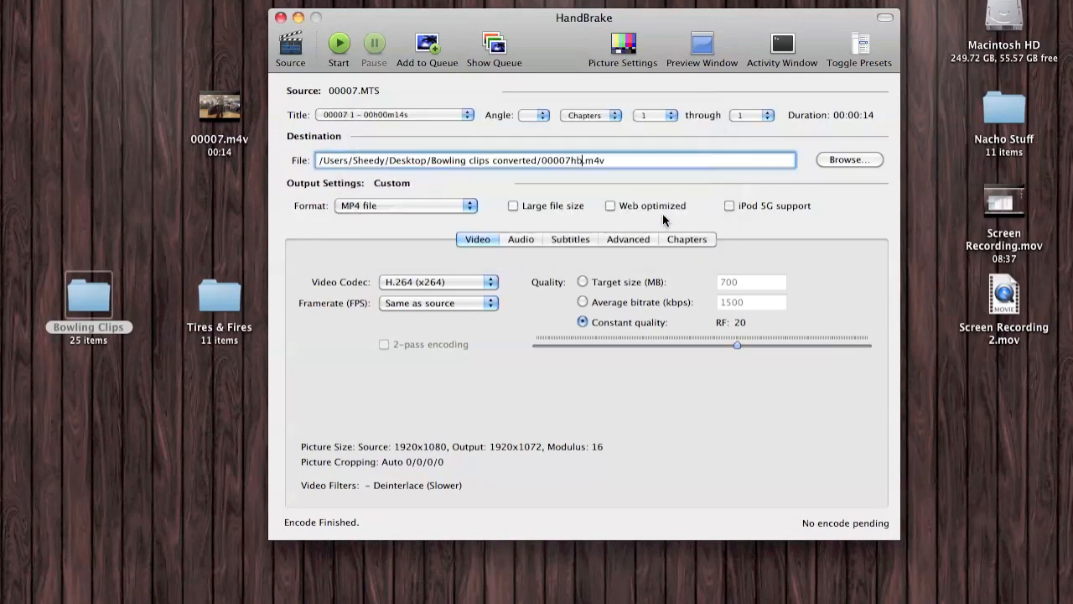
{"action": "mouse_move", "coordinate": [106, 317]}
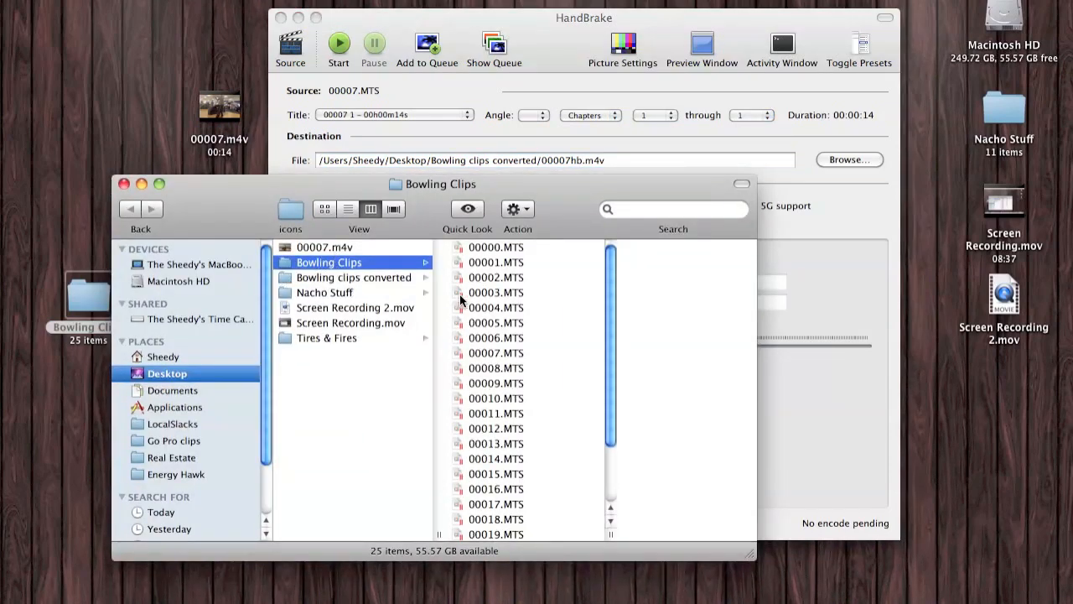
{"action": "left_click", "coordinate": [353, 277]}
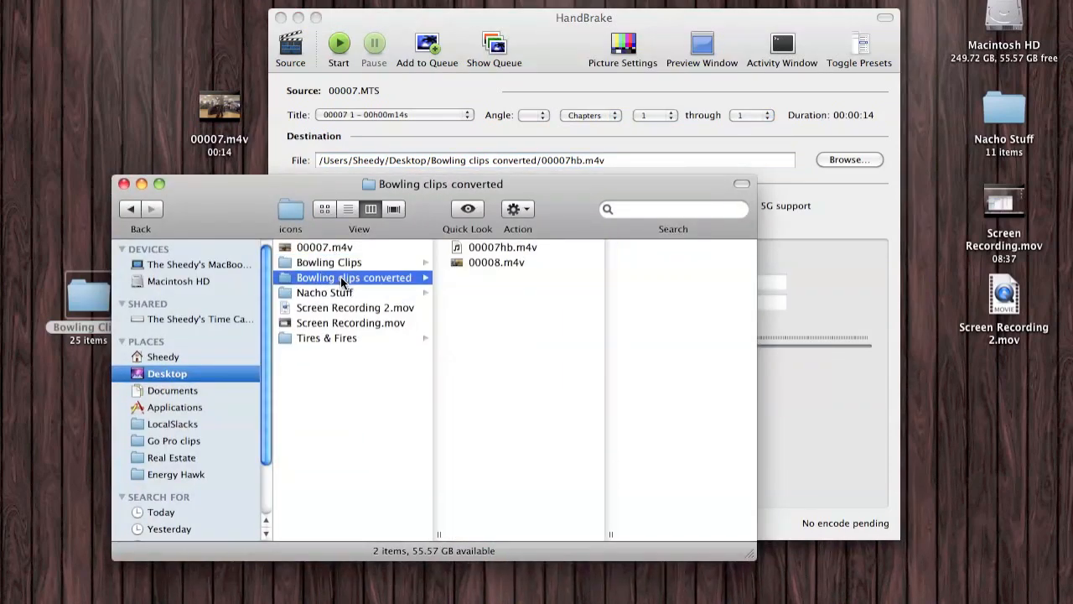
{"action": "left_click", "coordinate": [503, 247]}
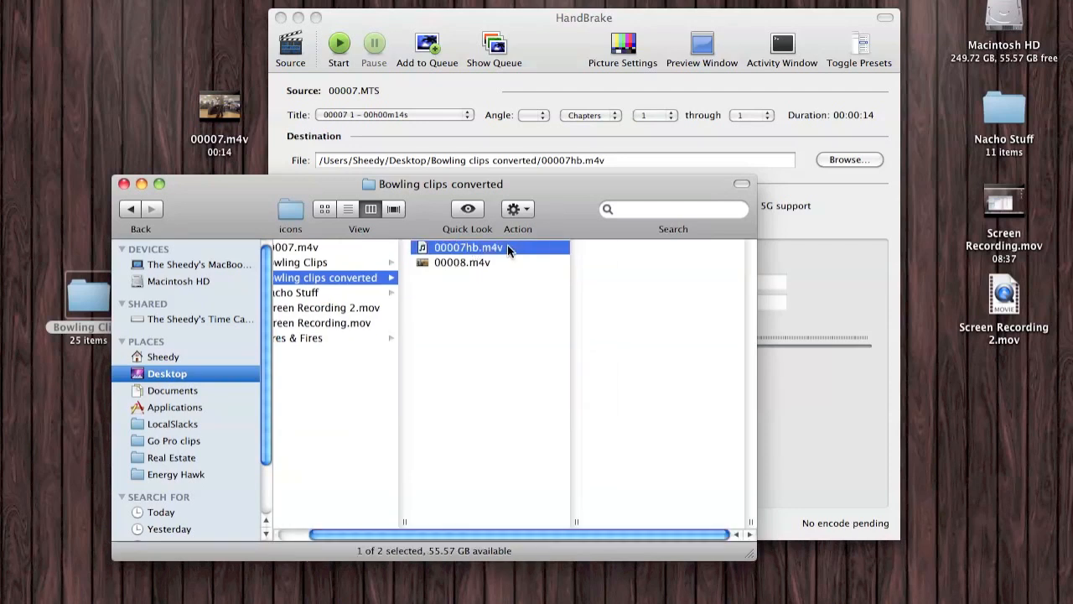
{"action": "right_click", "coordinate": [467, 247]}
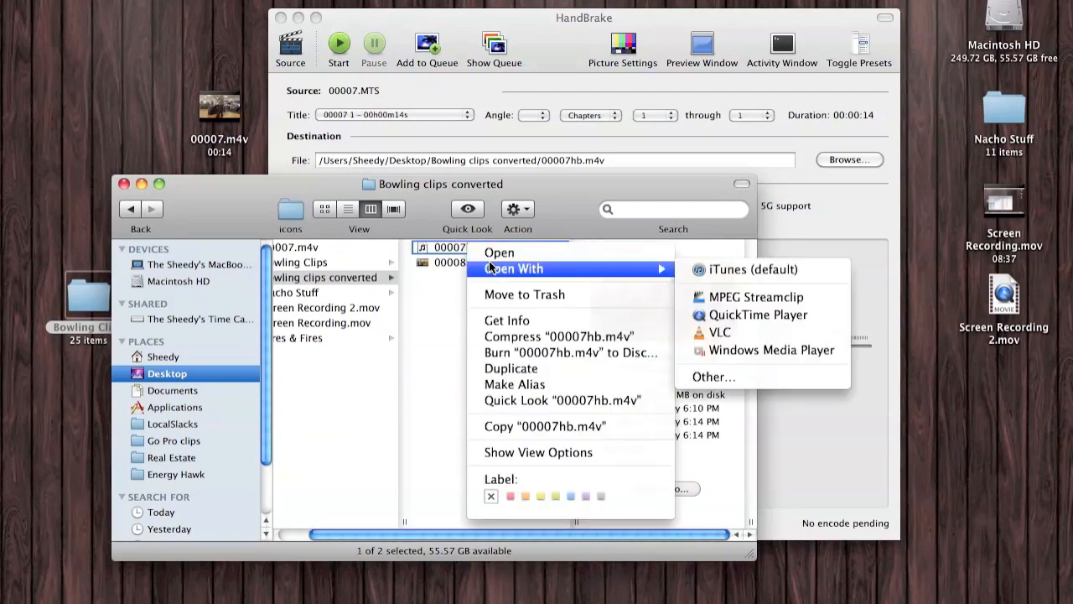
{"action": "mouse_move", "coordinate": [758, 314]}
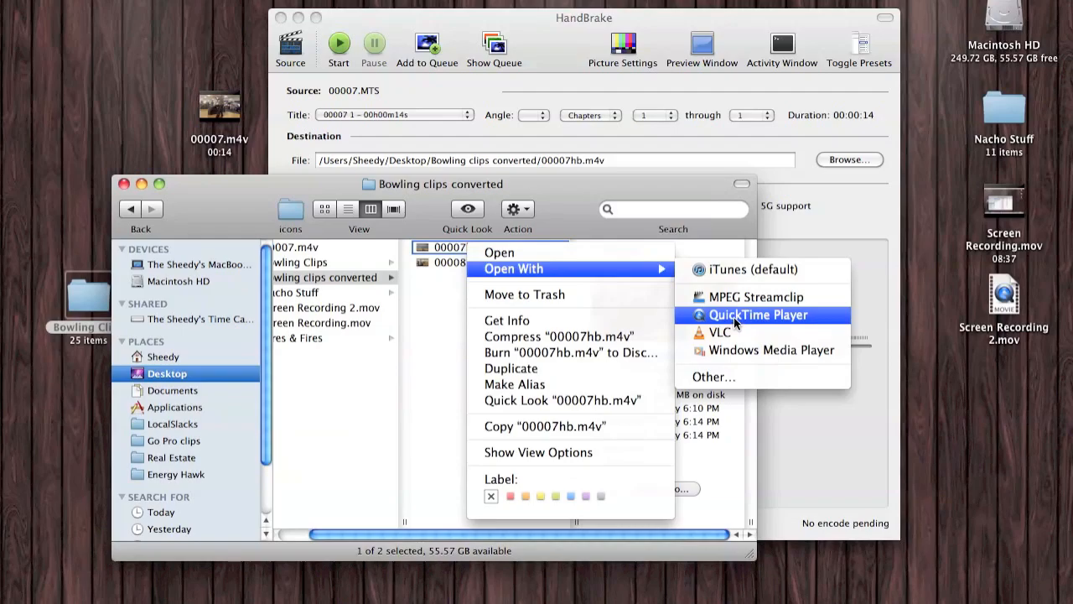
{"action": "left_click", "coordinate": [758, 315]}
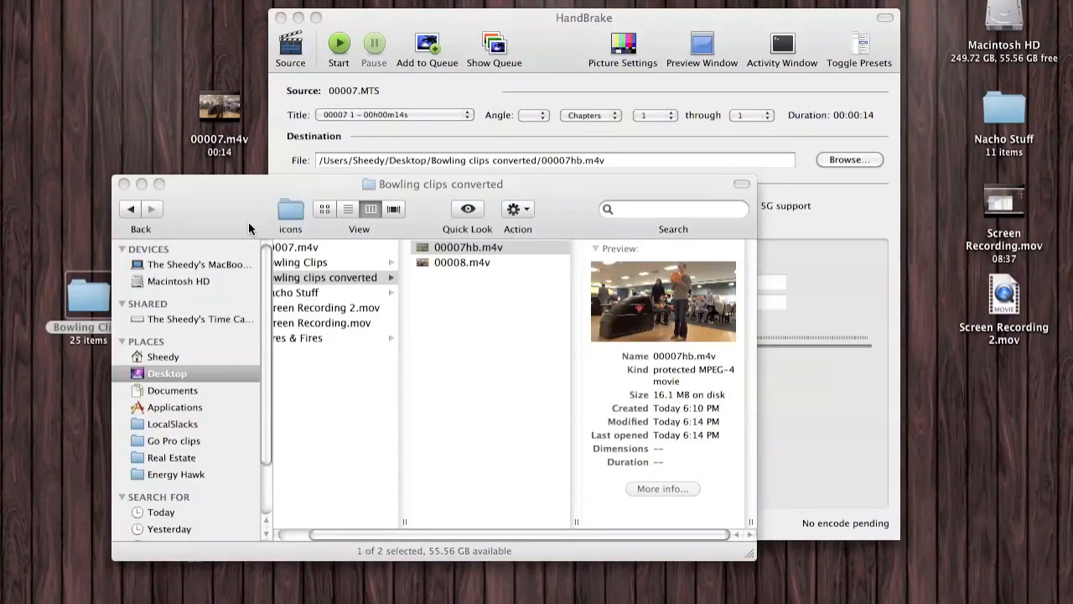
{"action": "mouse_move", "coordinate": [151, 203]}
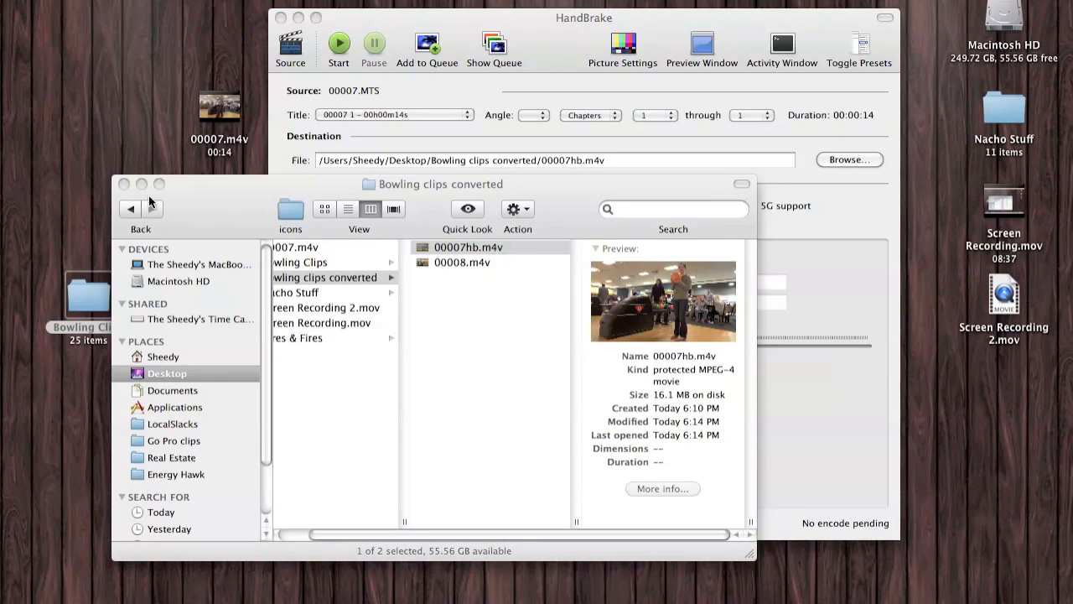
Close the Finder window for Bowling clips converted
{"action": "left_click", "coordinate": [123, 183]}
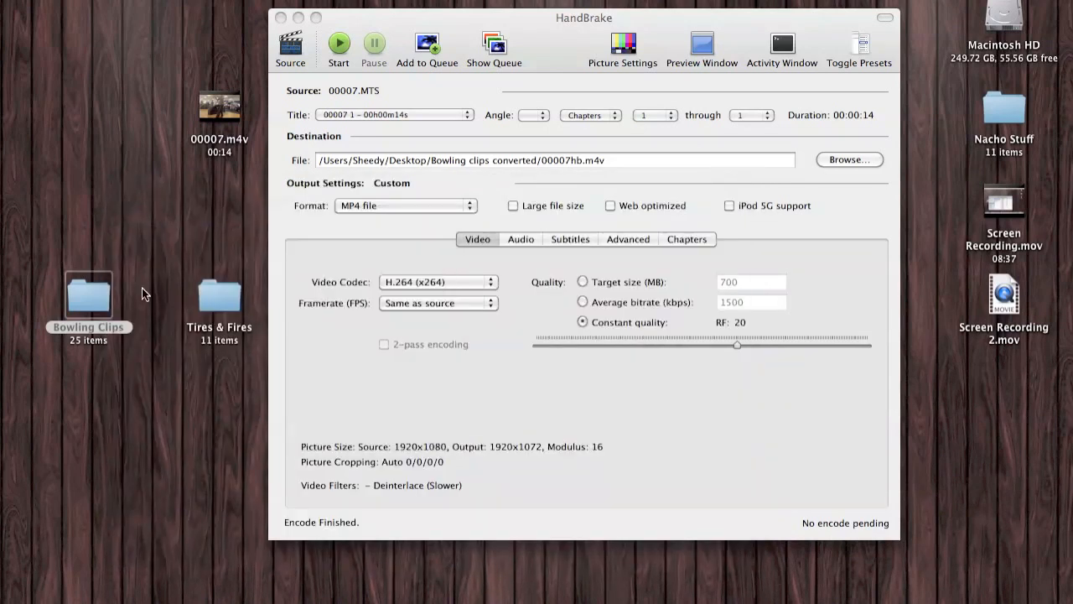
{"action": "mouse_move", "coordinate": [647, 11]}
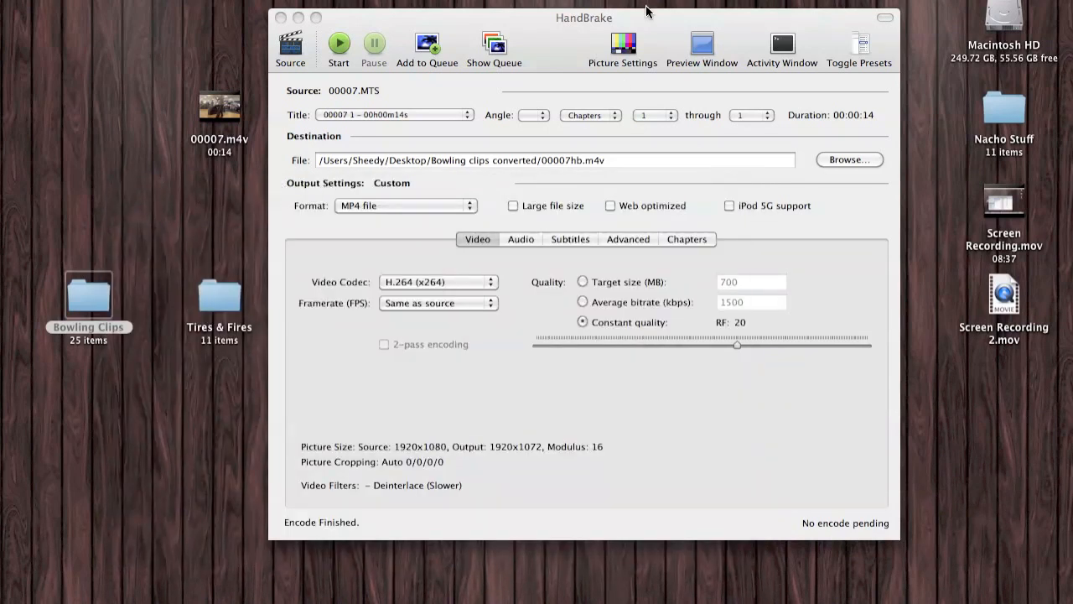